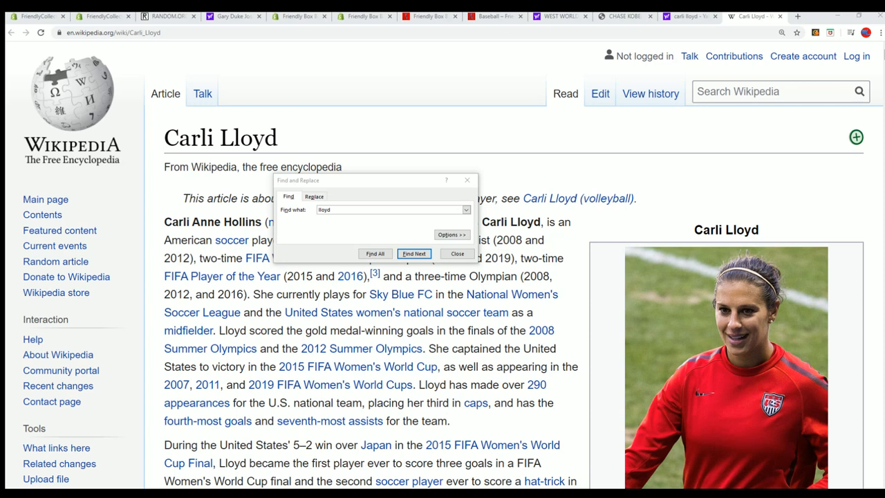
mouse_move(372, 198)
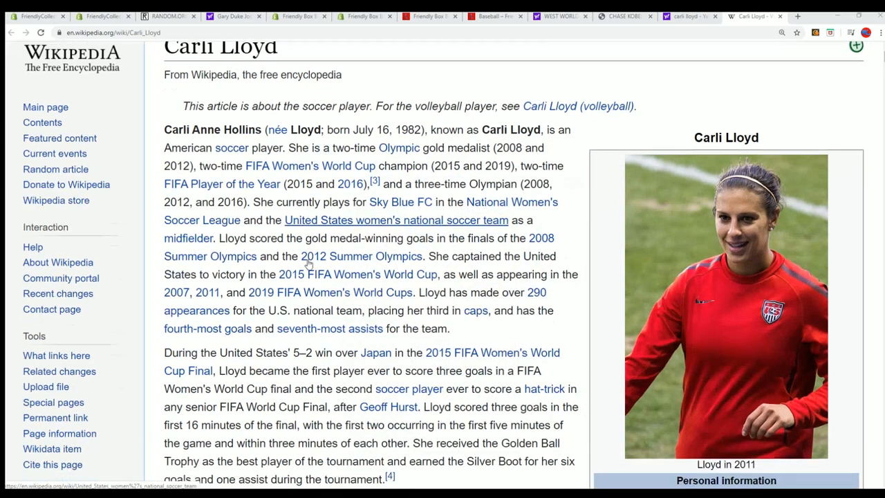
Scroll down the Carli Lloyd article to read its introduction and infobox.
scroll("down", 3)
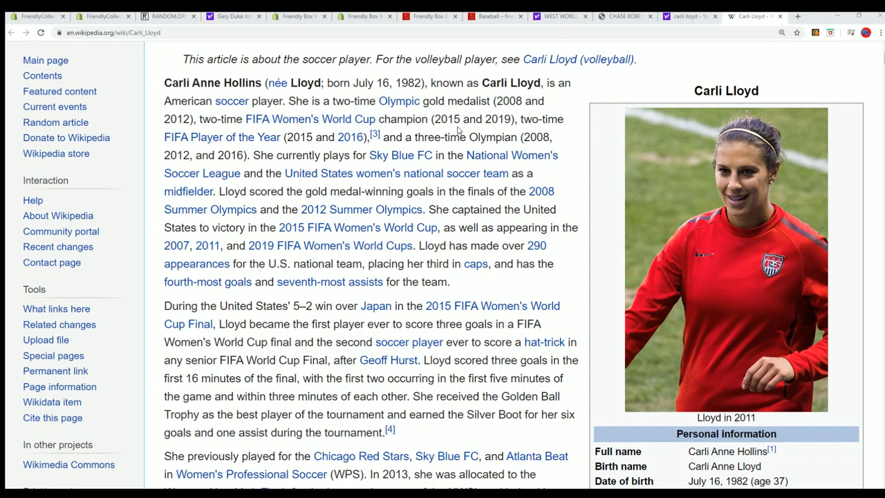
mouse_move(478, 143)
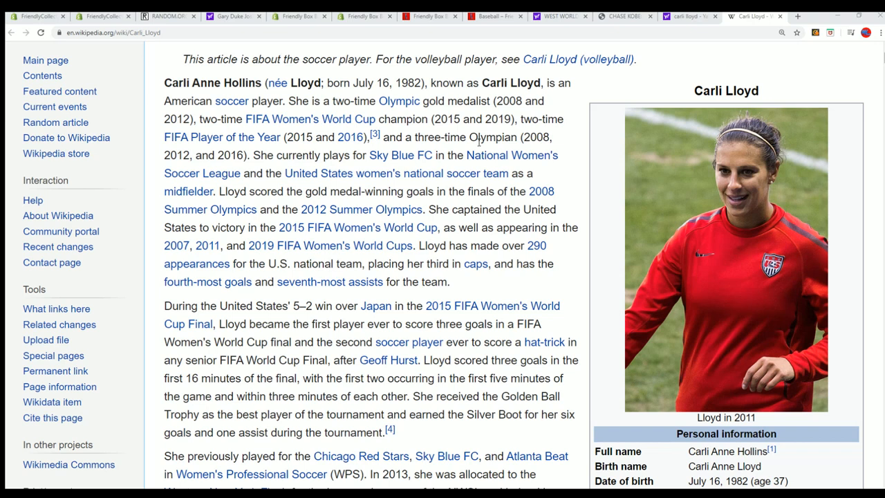
mouse_move(512, 59)
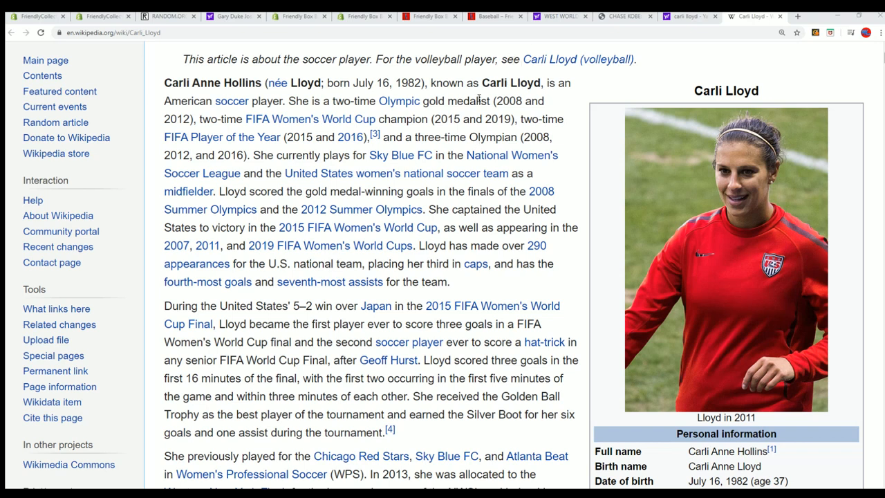
mouse_move(396, 172)
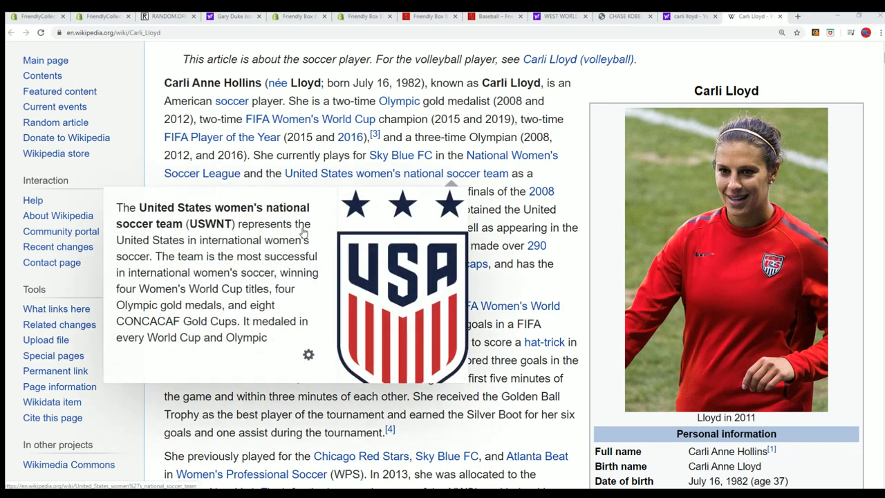
mouse_move(578, 181)
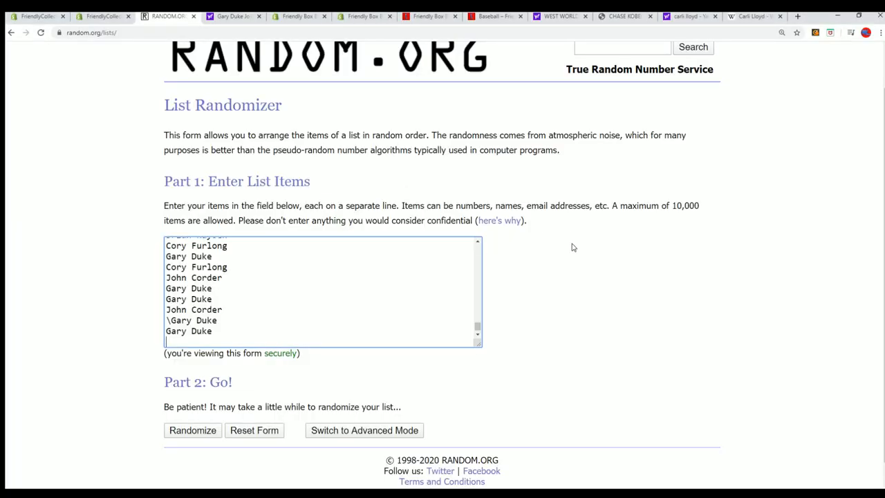
Randomize the pasted list of 108 names in the List Randomizer.
scroll("up", 3)
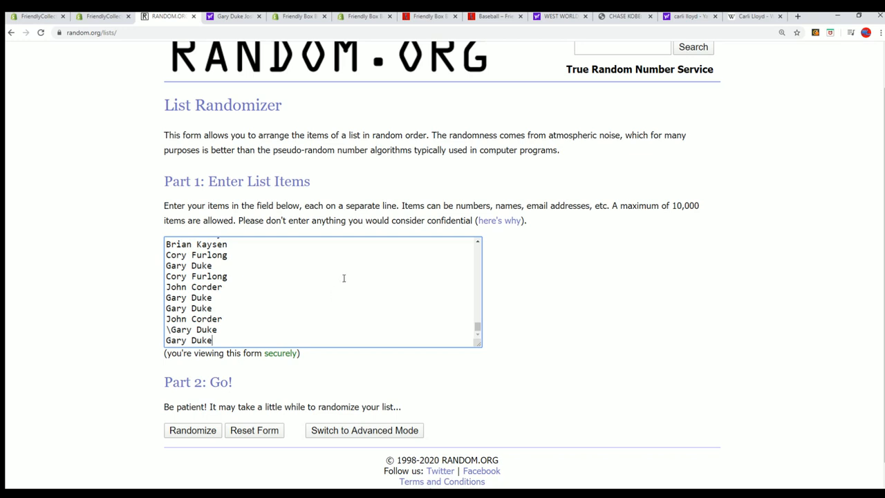
mouse_move(500, 275)
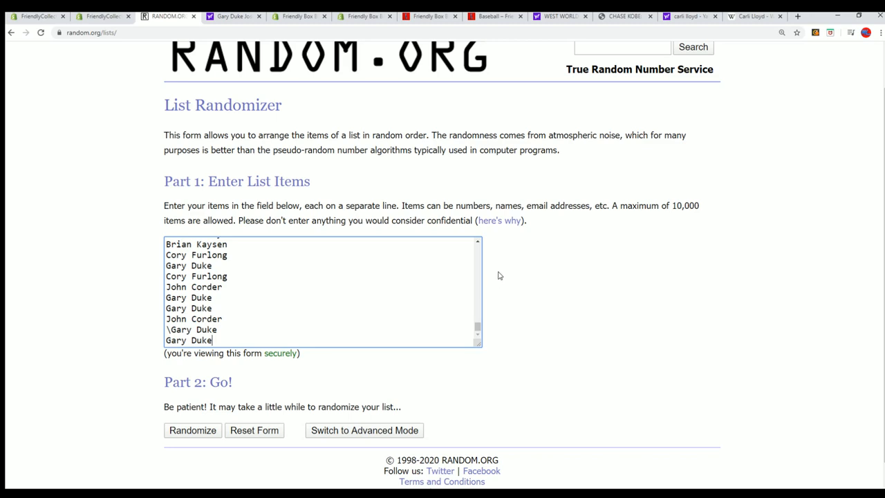
scroll("down", 3)
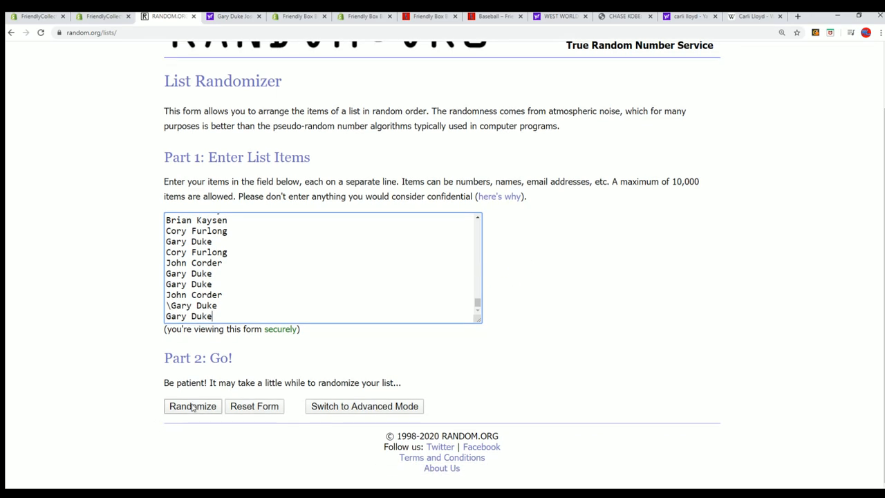
left_click(192, 406)
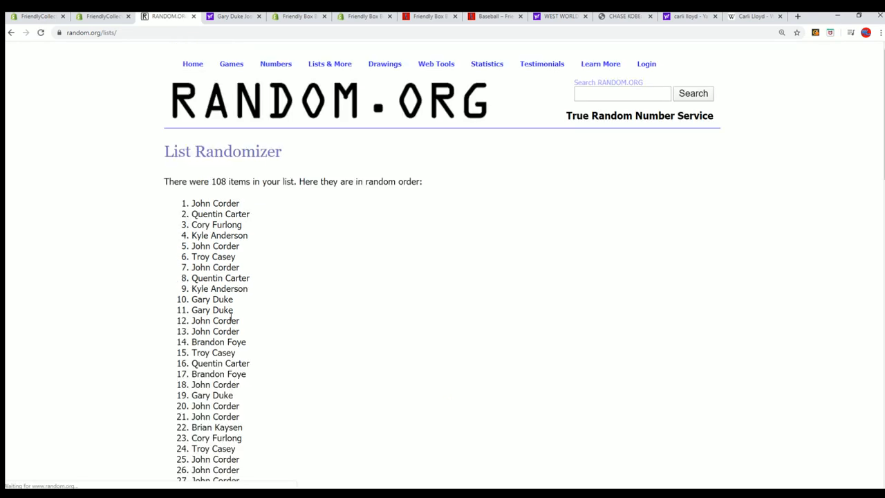
scroll("down", 3)
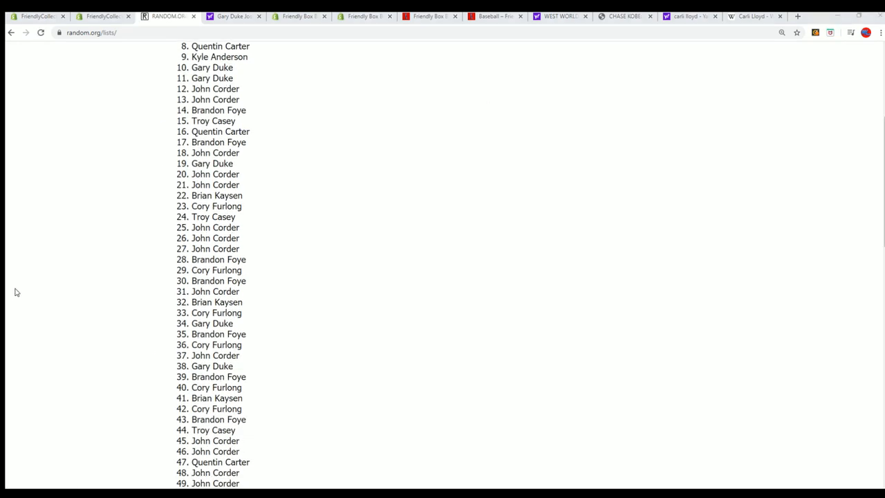
mouse_move(131, 279)
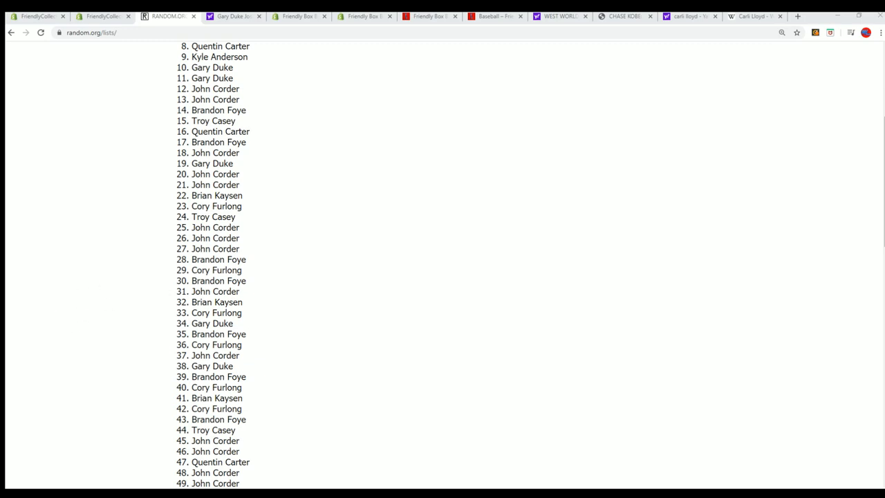
scroll("down", 3)
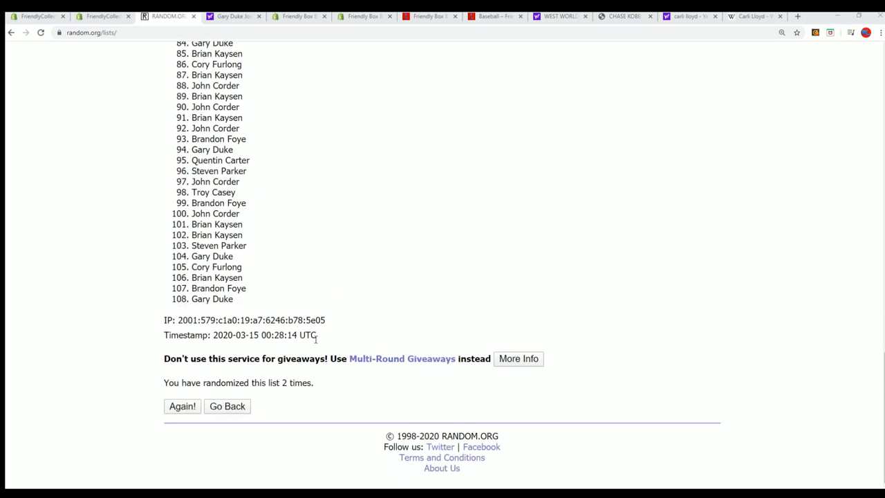
left_click(182, 406)
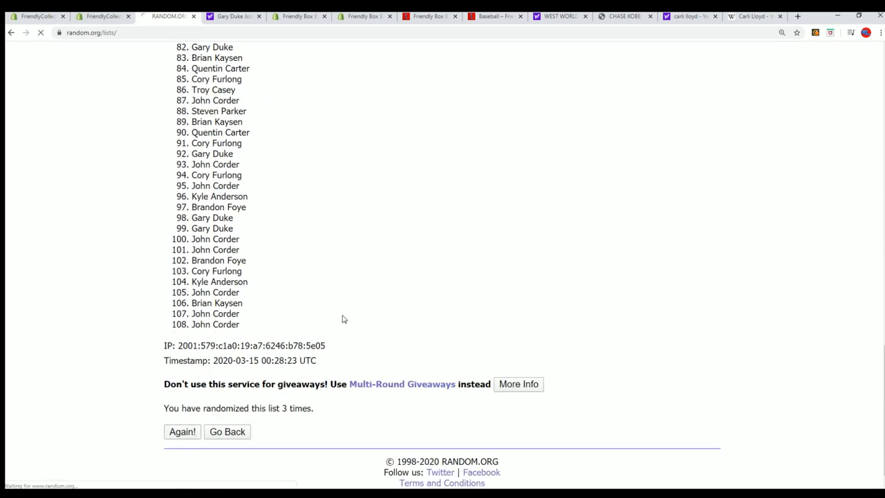
left_click(181, 432)
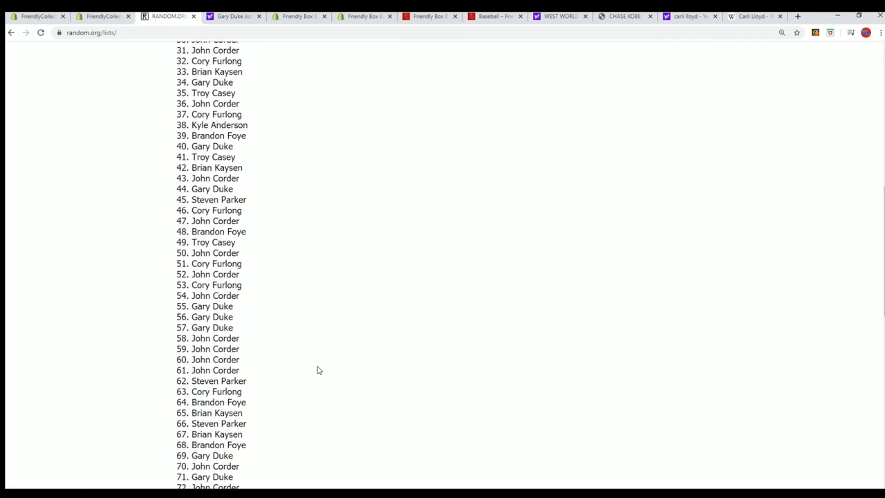
scroll("down", 3)
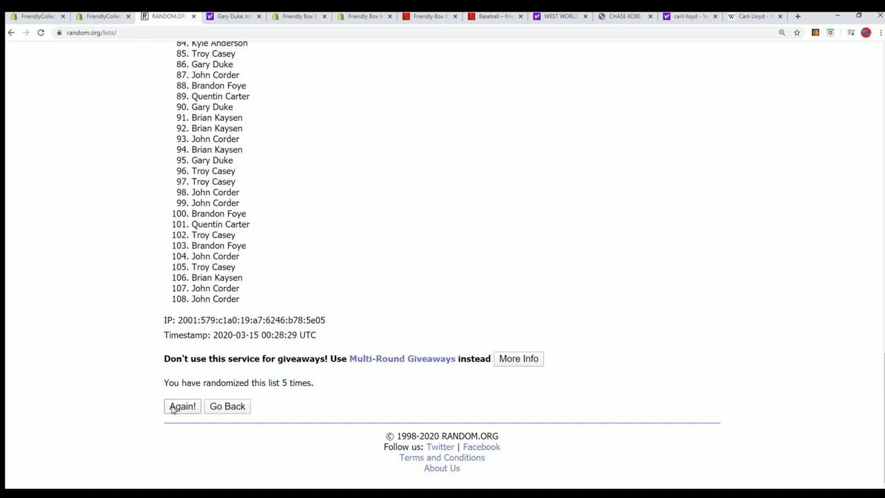
left_click(182, 406)
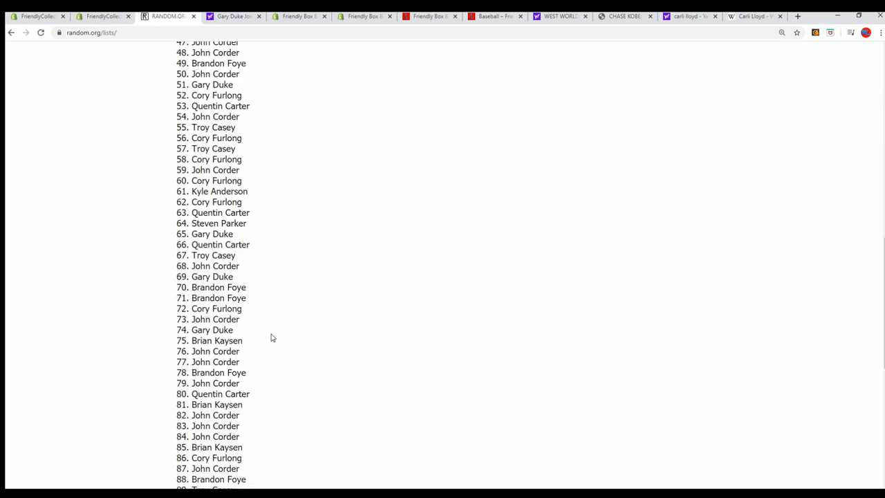
scroll("down", 3)
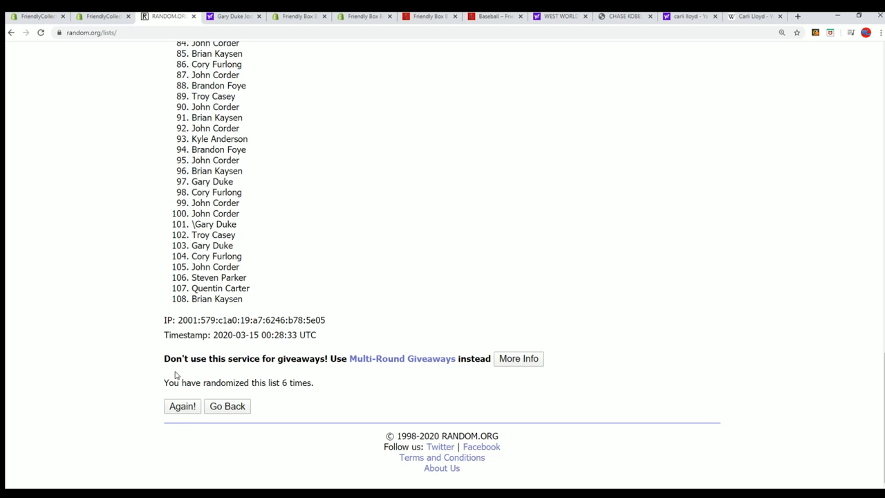
left_click(182, 406)
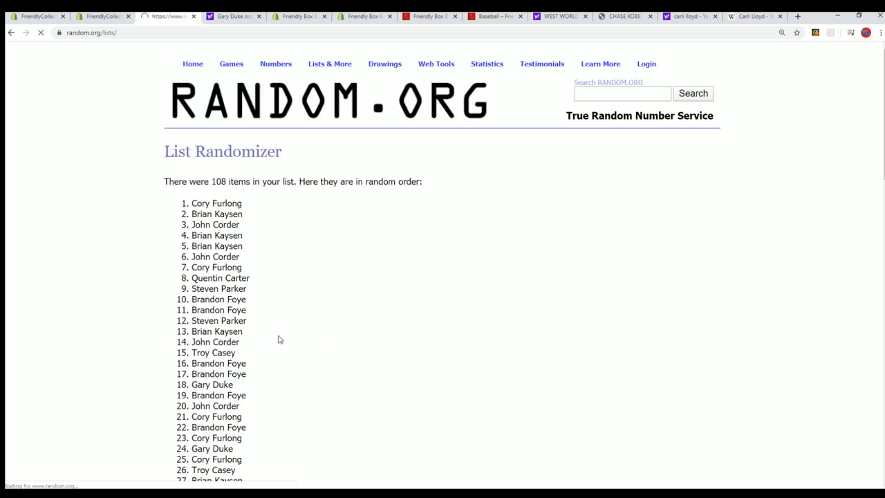
double_click(216, 202)
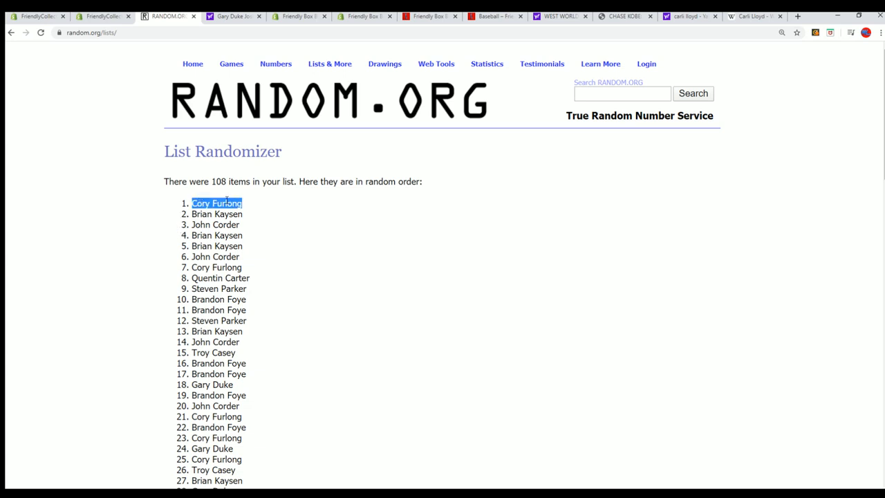
scroll("down", 3)
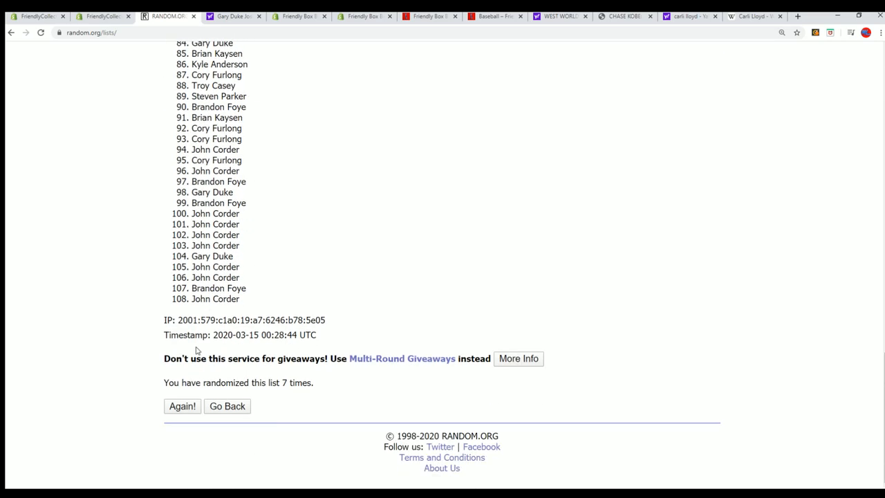
left_click(182, 406)
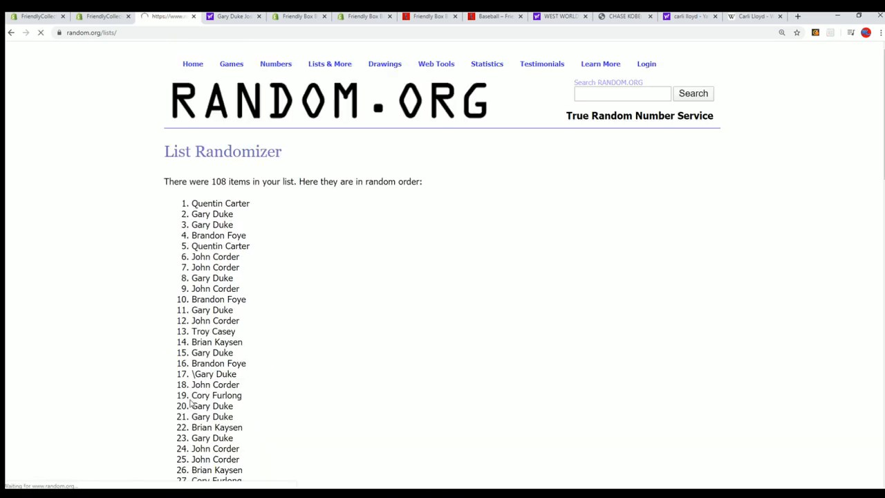
scroll("down", 3)
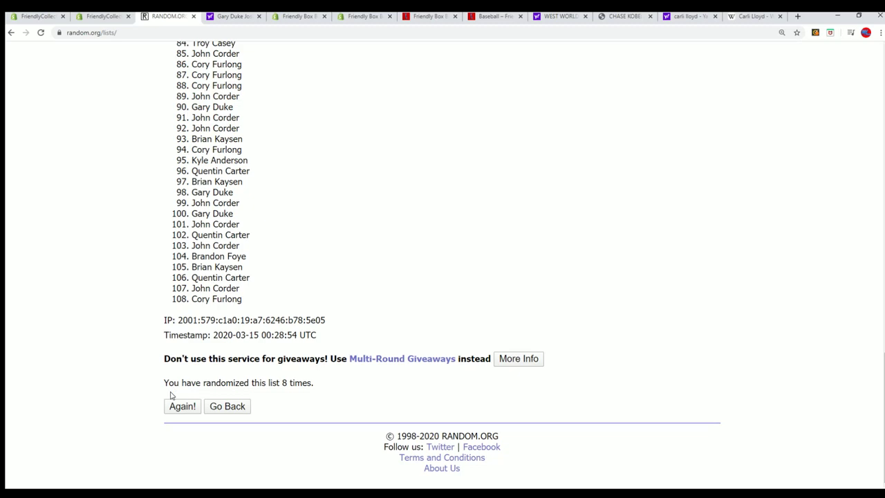
left_click(182, 406)
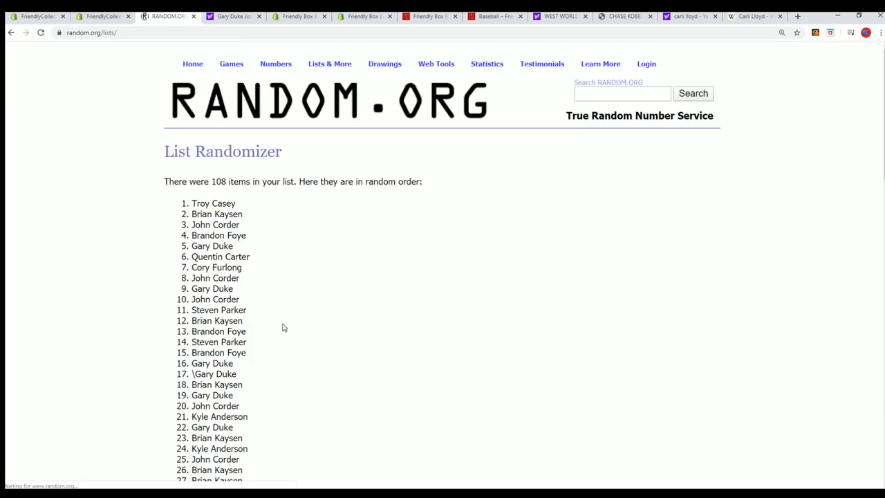
scroll("down", 3)
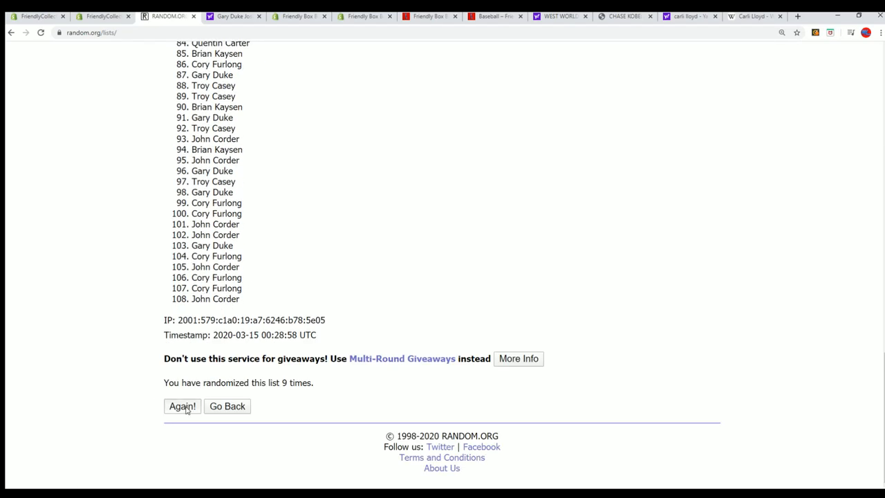
left_click(182, 406)
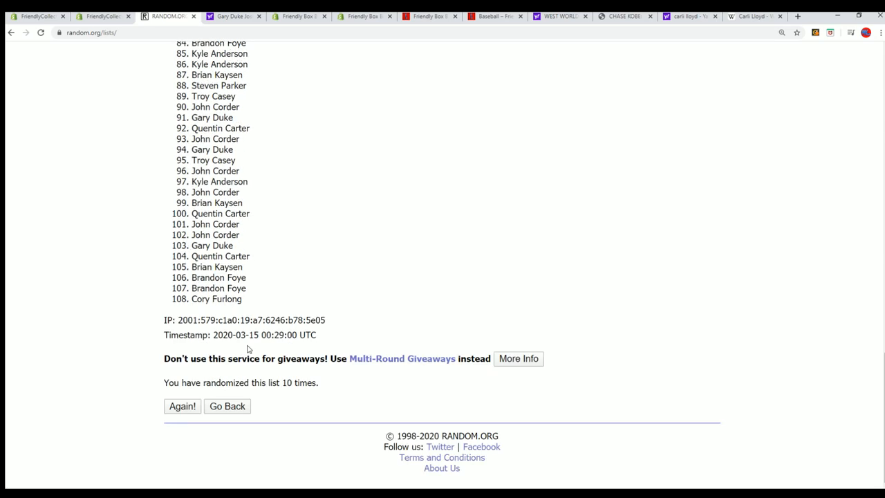
left_click(182, 406)
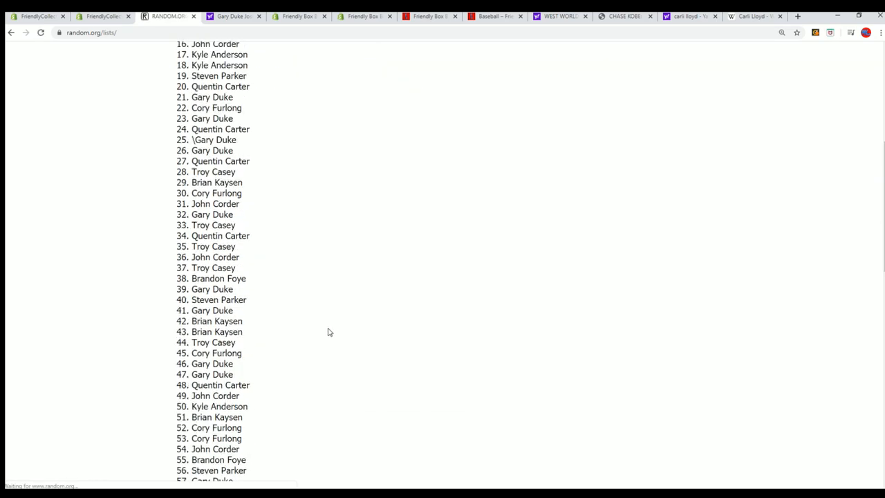
scroll("down", 3)
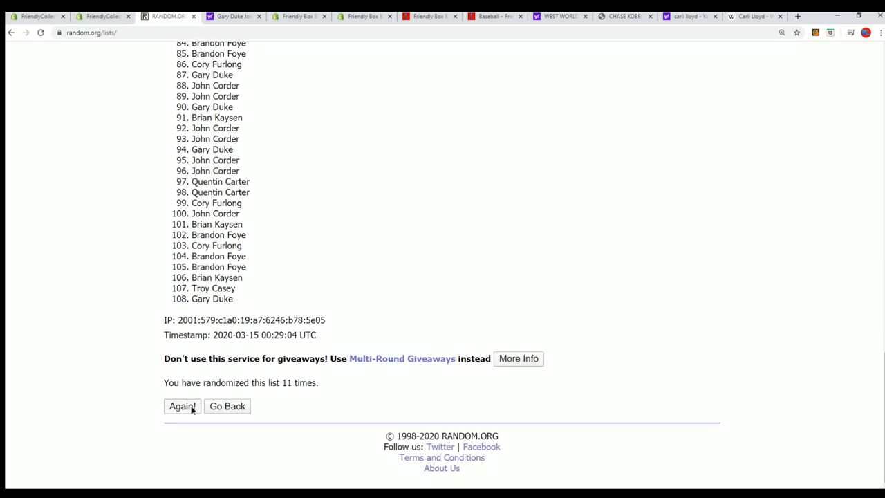
left_click(182, 406)
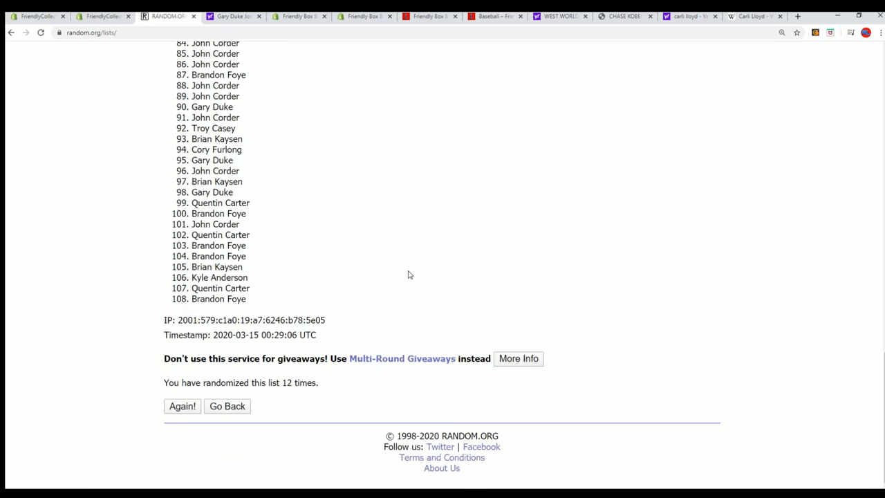
left_click(182, 406)
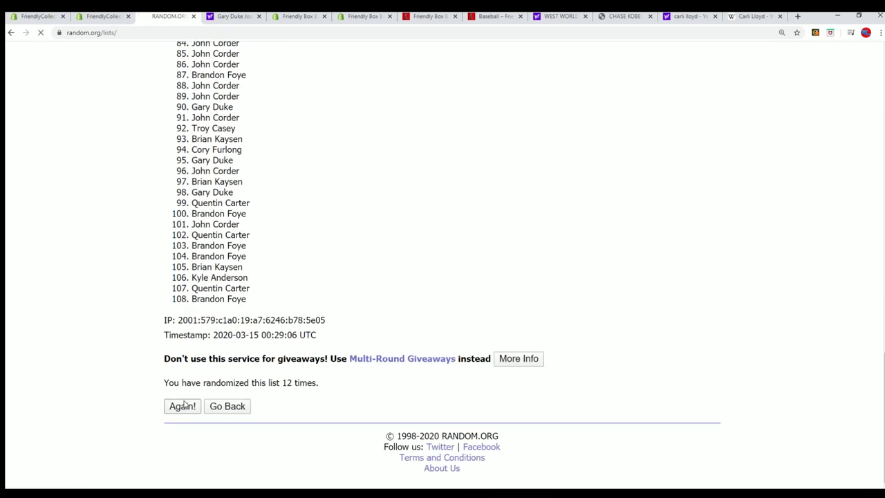
left_click(182, 406)
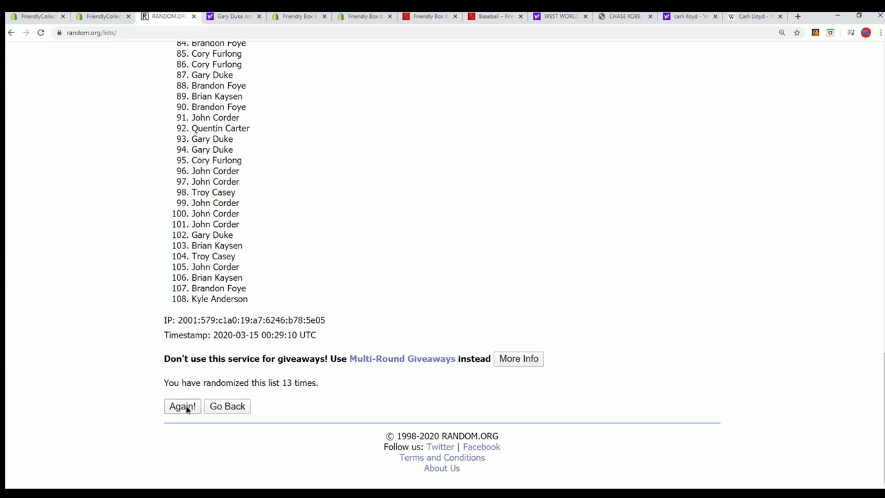
left_click(182, 406)
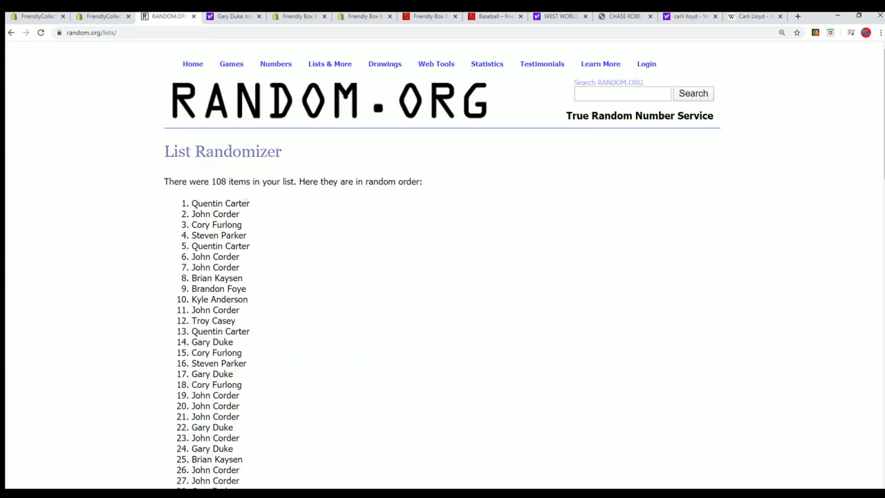
double_click(220, 202)
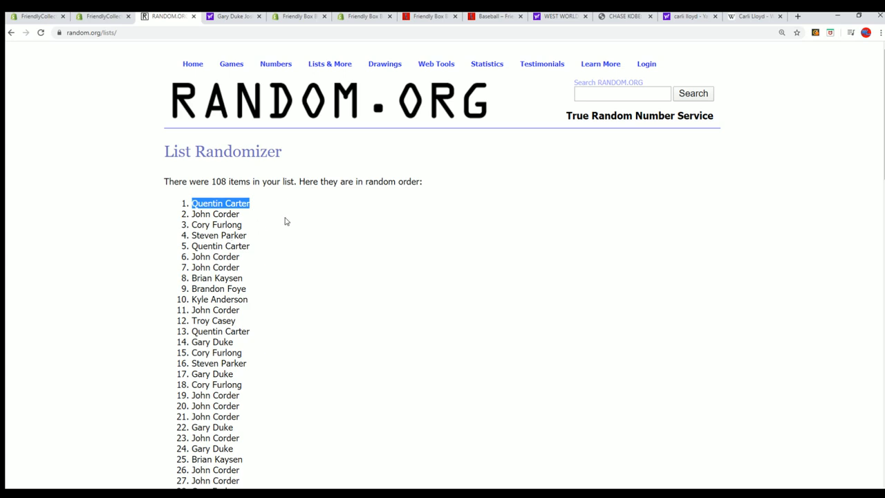
mouse_move(302, 199)
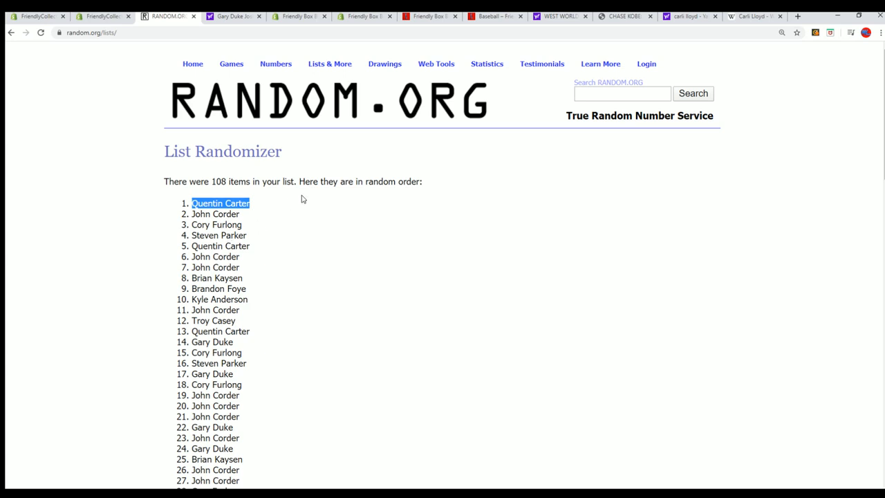
mouse_move(261, 258)
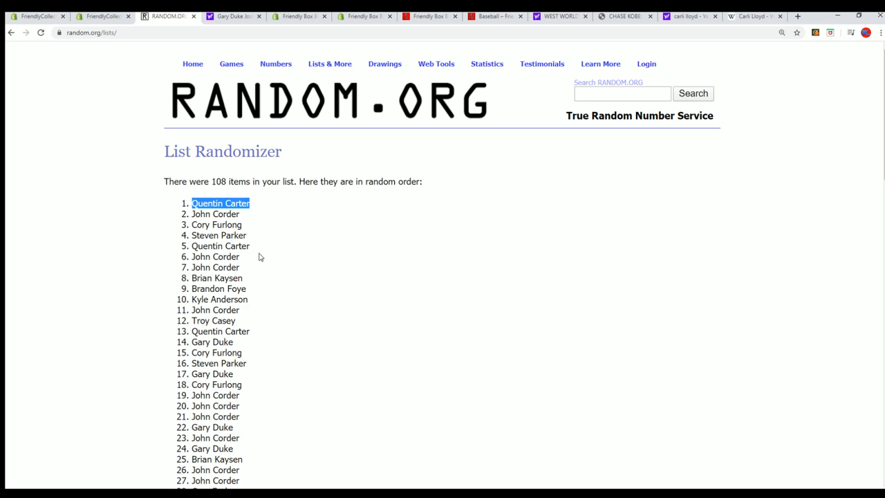
scroll("down", 3)
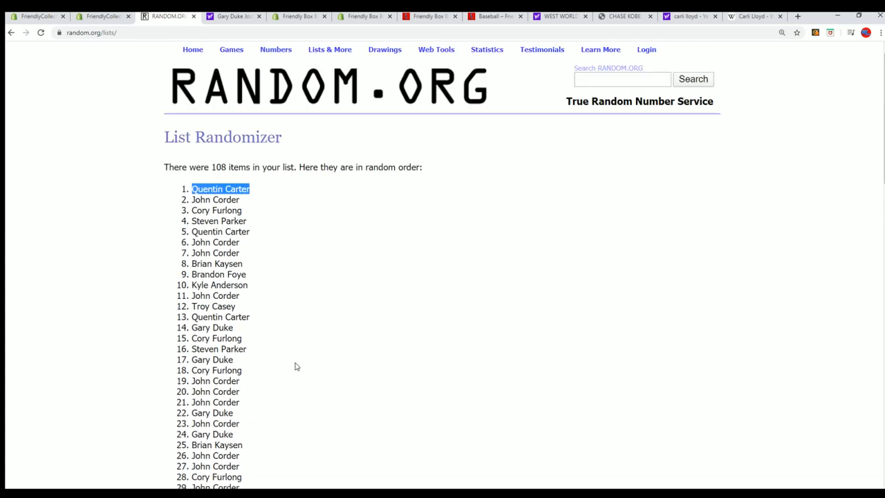
scroll("up", 3)
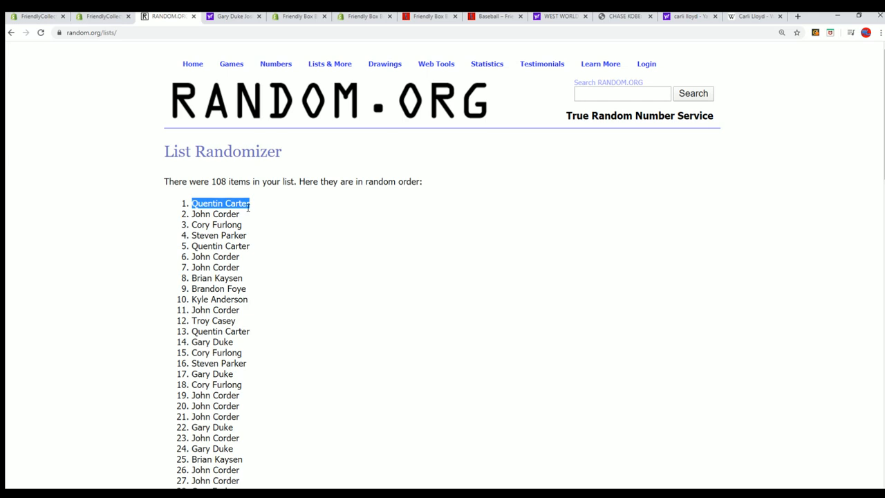
mouse_move(314, 240)
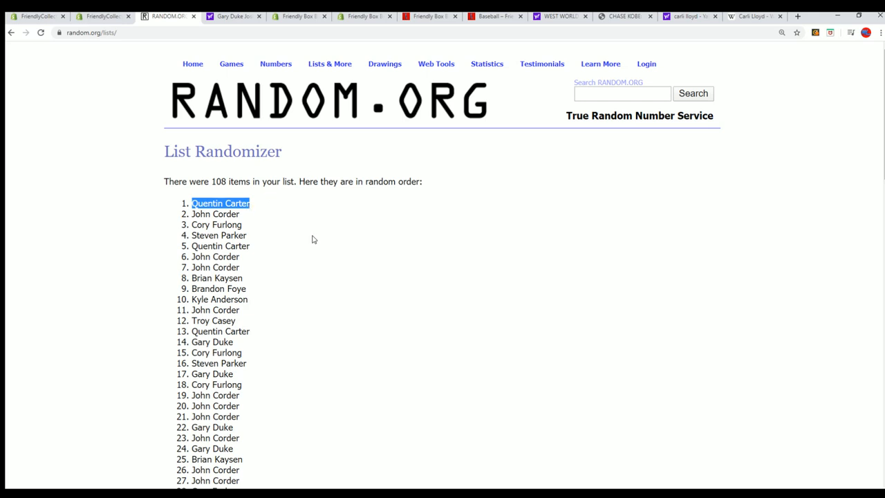